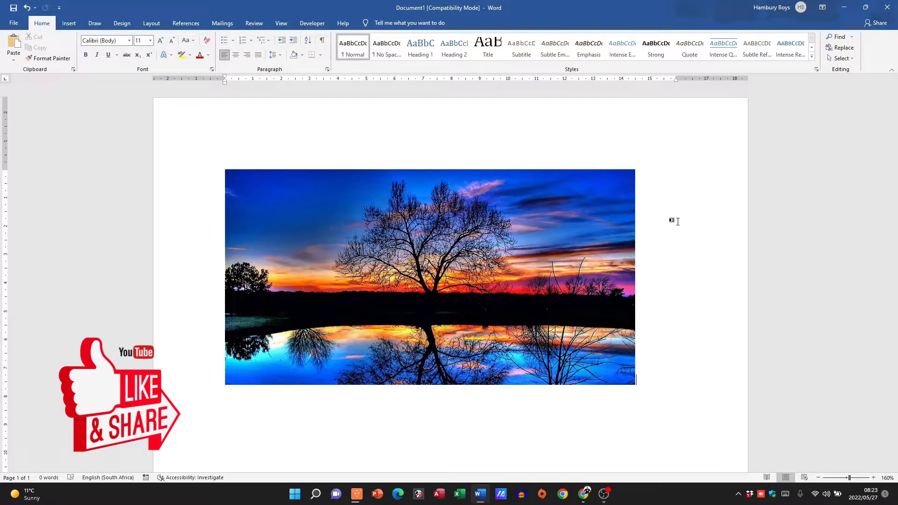
Select the sunset tree photo and bring up its Picture Format tools.
left_click(429, 277)
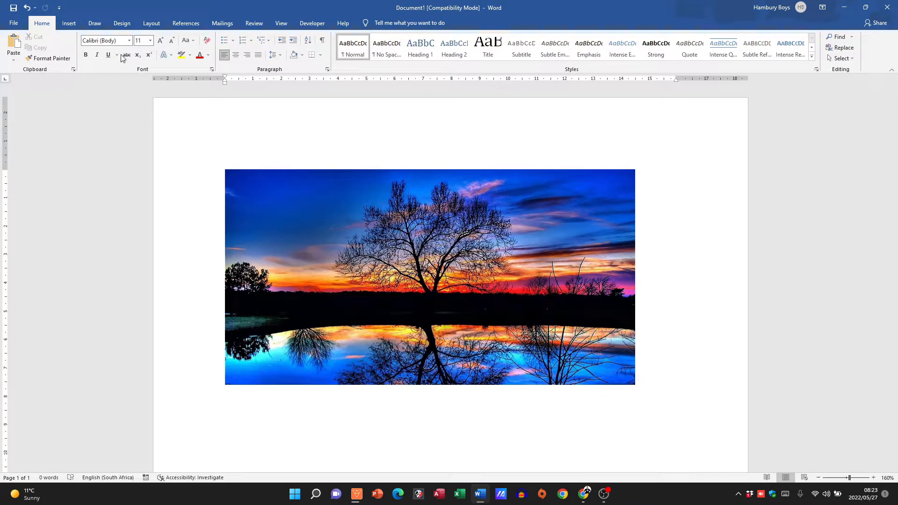
mouse_move(390, 245)
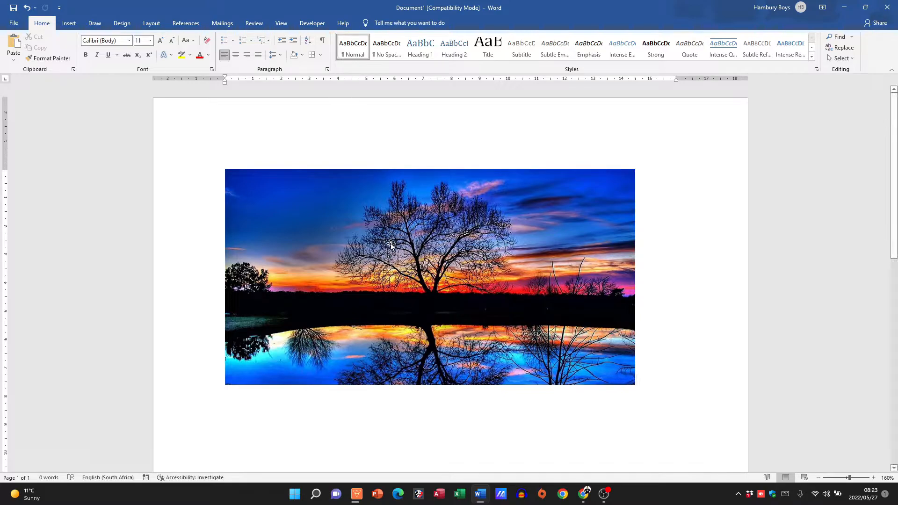
left_click(390, 245)
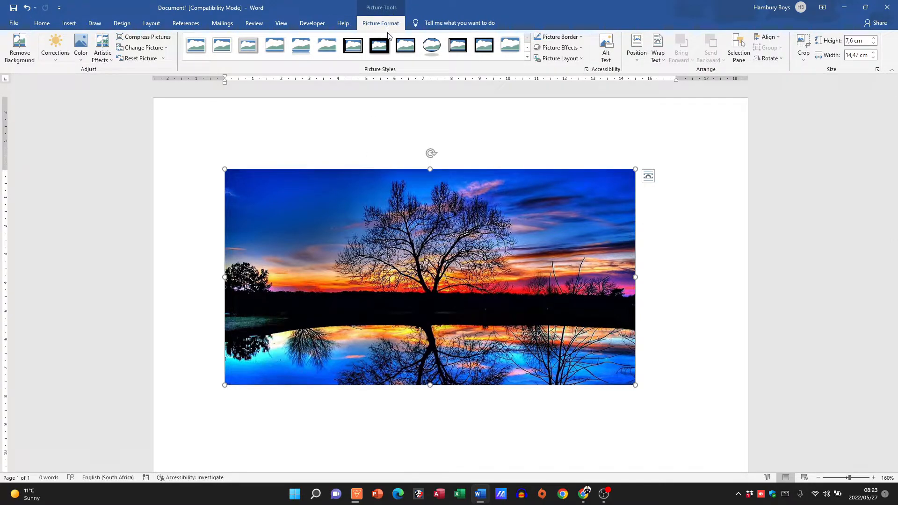
left_click(509, 46)
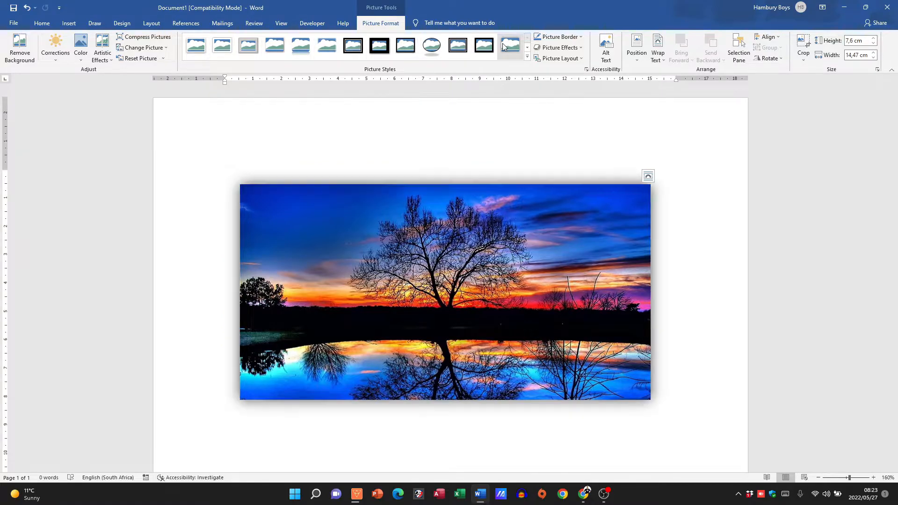
left_click(405, 46)
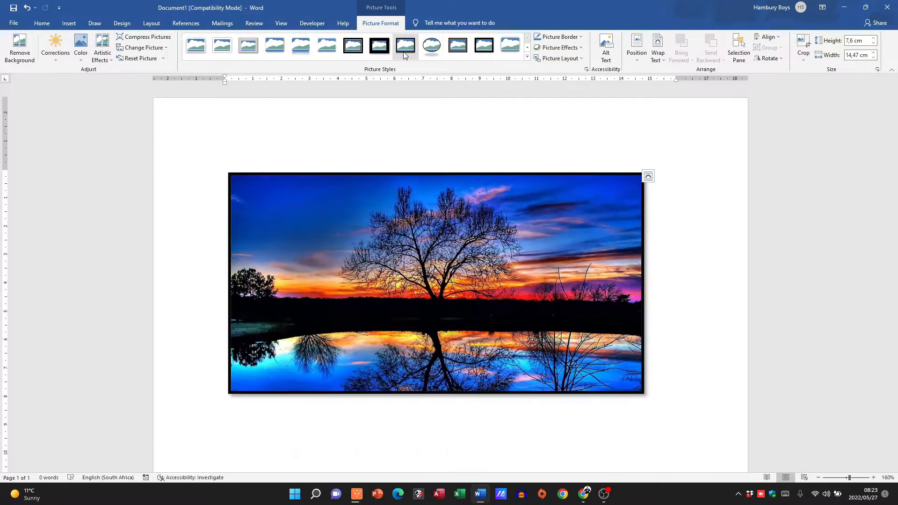
left_click(379, 46)
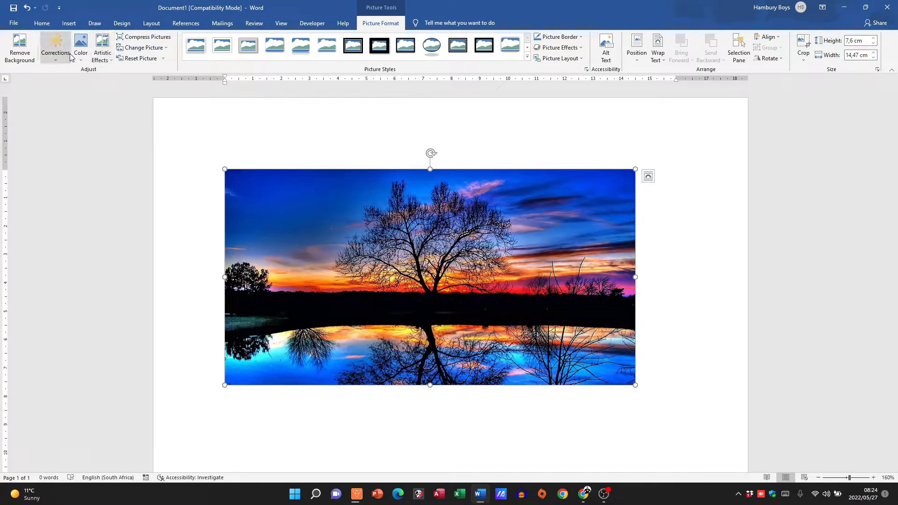
mouse_move(102, 48)
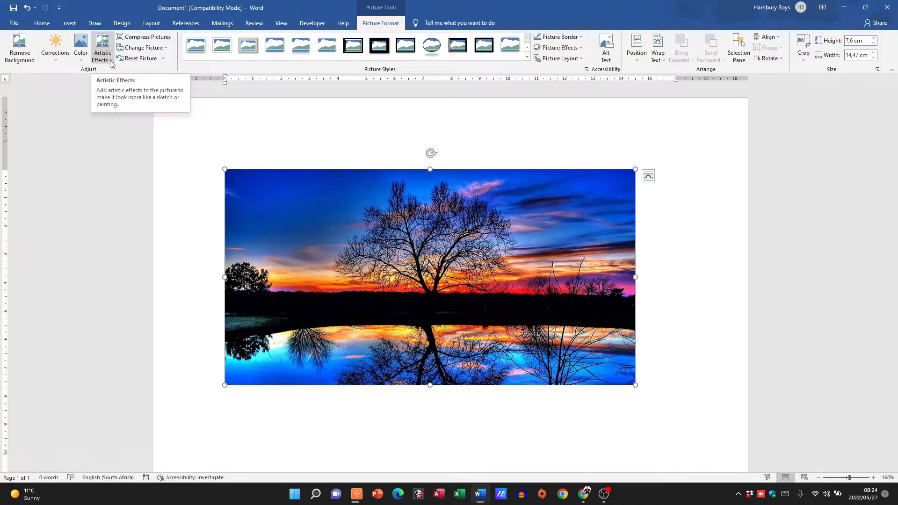
Preview artistic effects like Glow Diffused and Paint Brush on the sunset photo.
left_click(102, 48)
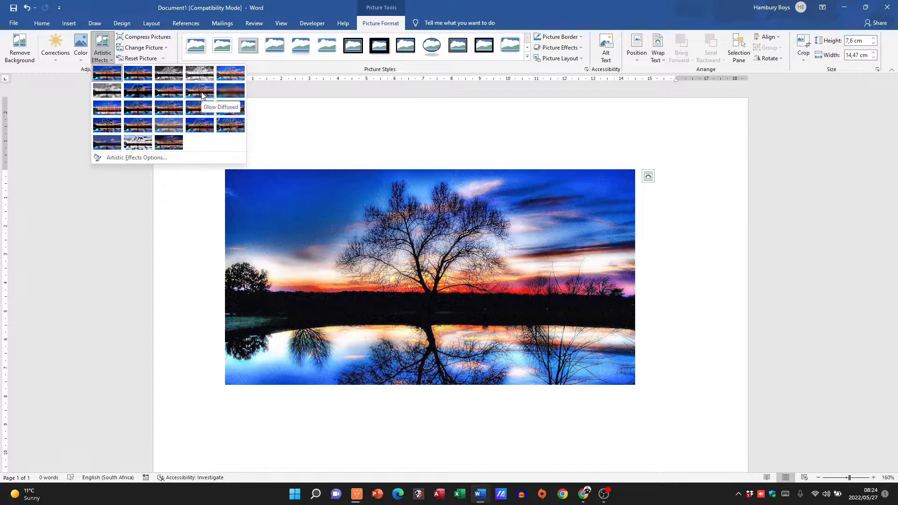
left_click(168, 91)
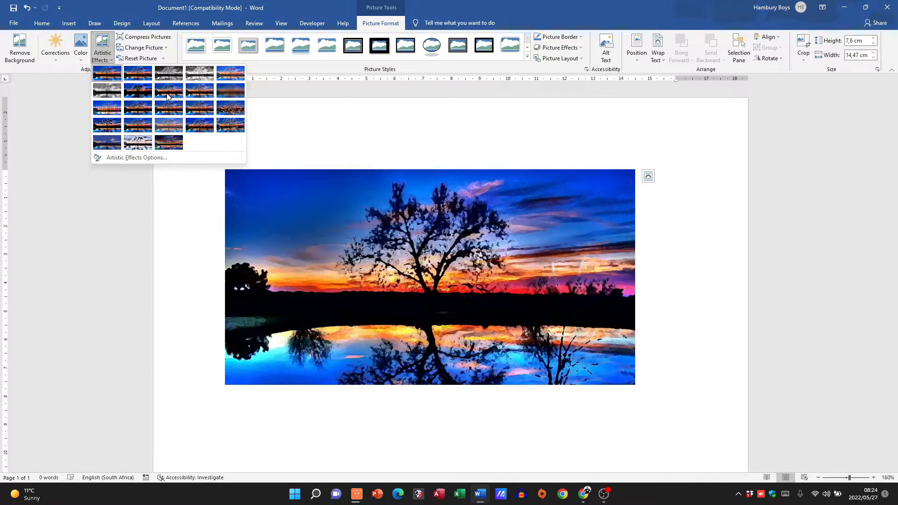
mouse_move(169, 91)
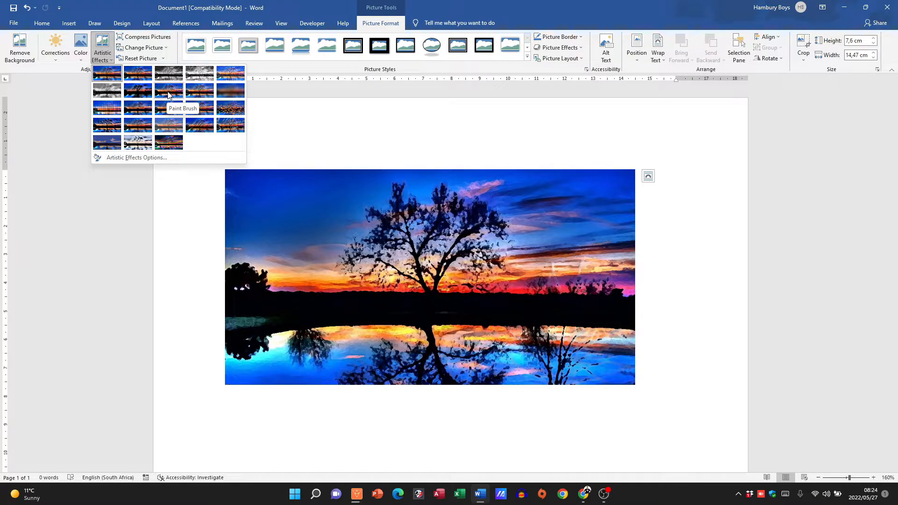
left_click(229, 74)
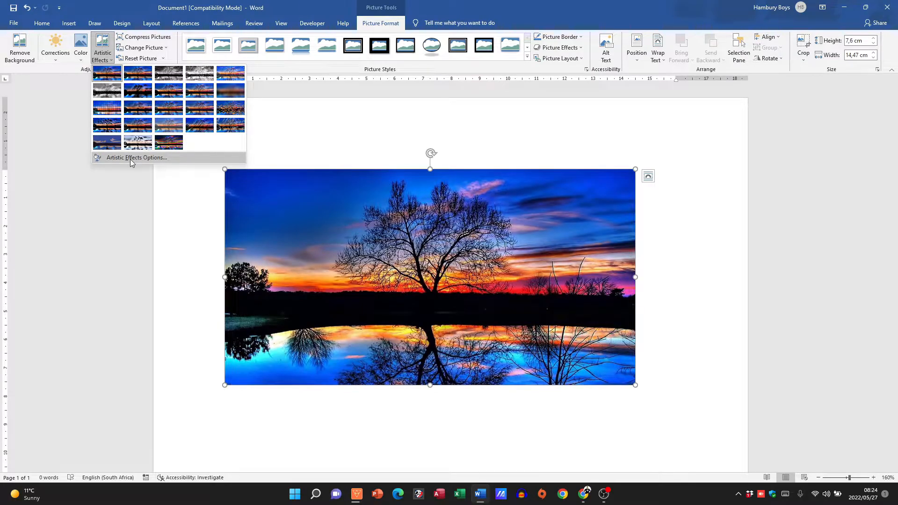
Apply the Blur artistic effect from the pane and set its radius to 37.
left_click(136, 157)
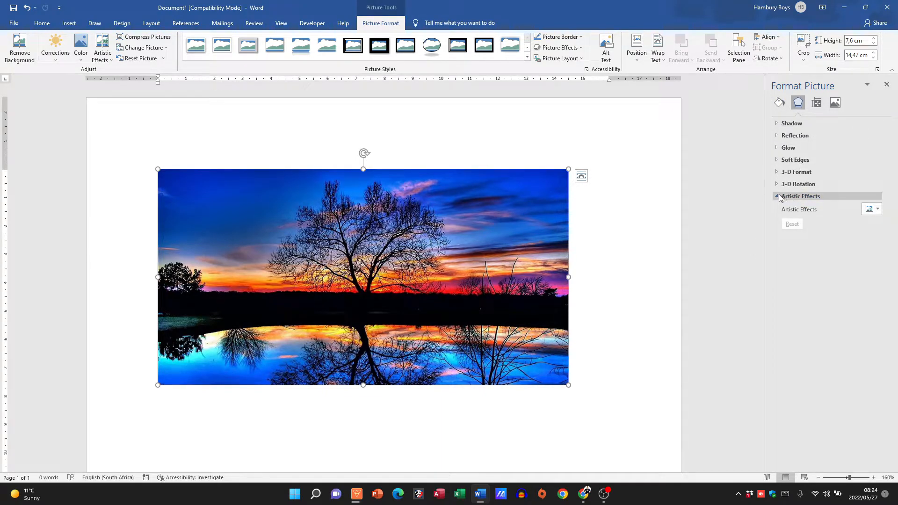
left_click(872, 209)
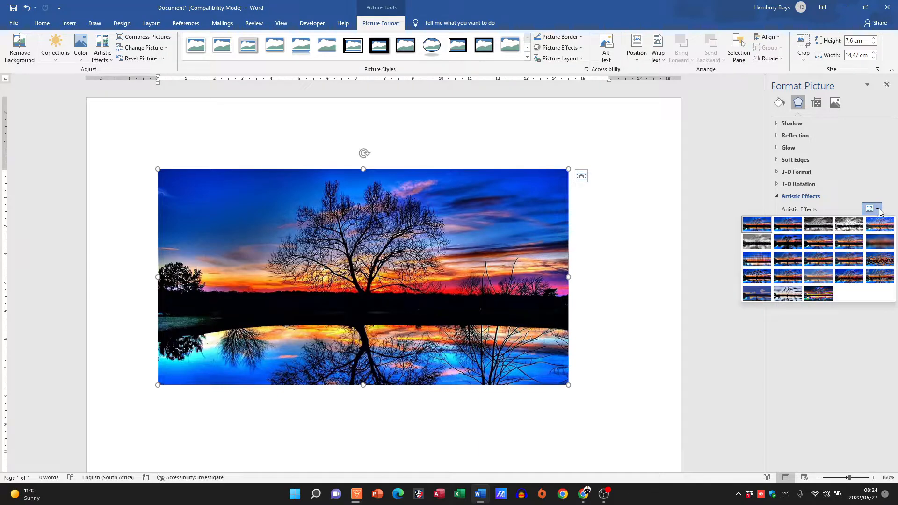
mouse_move(880, 242)
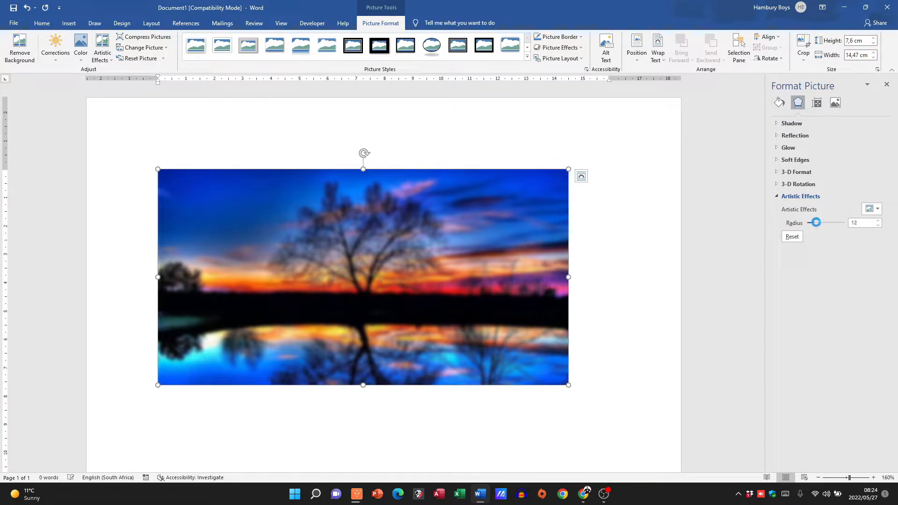
left_click_drag(815, 223, 834, 222)
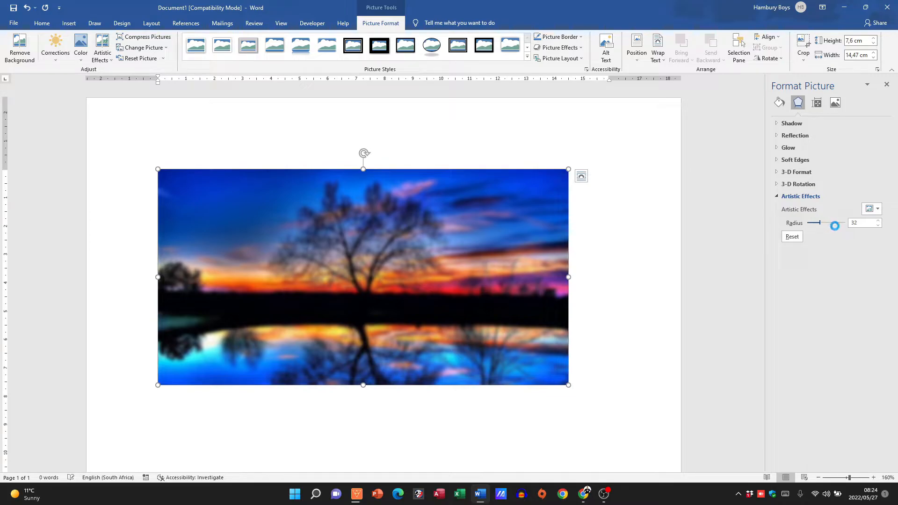
left_click_drag(814, 223, 830, 222)
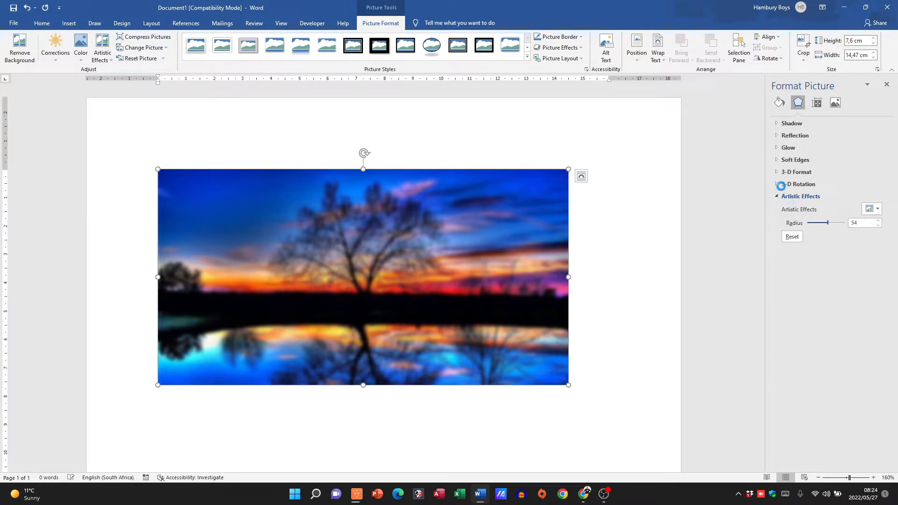
left_click_drag(818, 222, 833, 222)
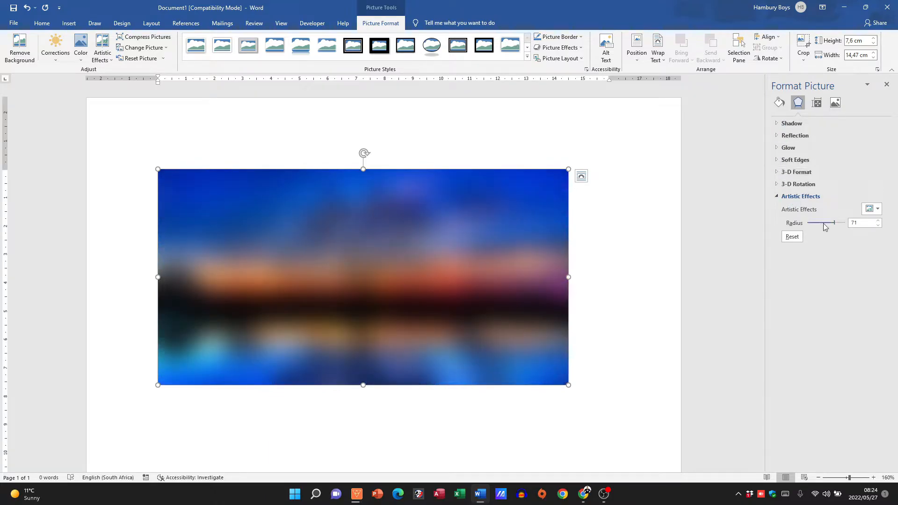
left_click_drag(824, 223, 819, 222)
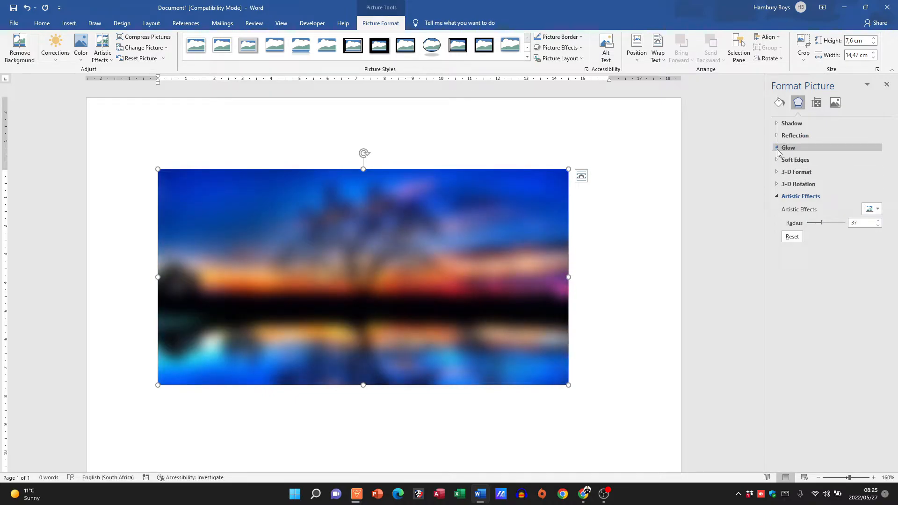
Give the blurred photo an orange glow in the Glow settings, then reopen Artistic Effects.
left_click(788, 147)
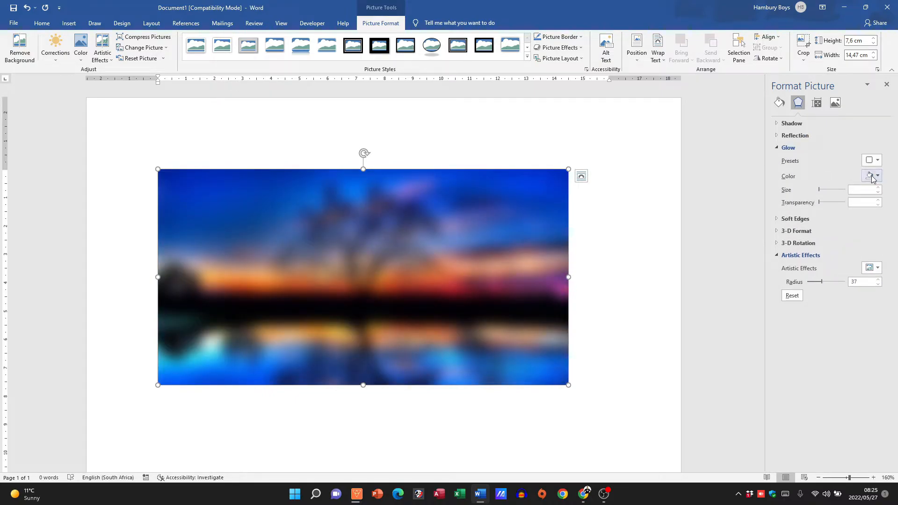
left_click(877, 176)
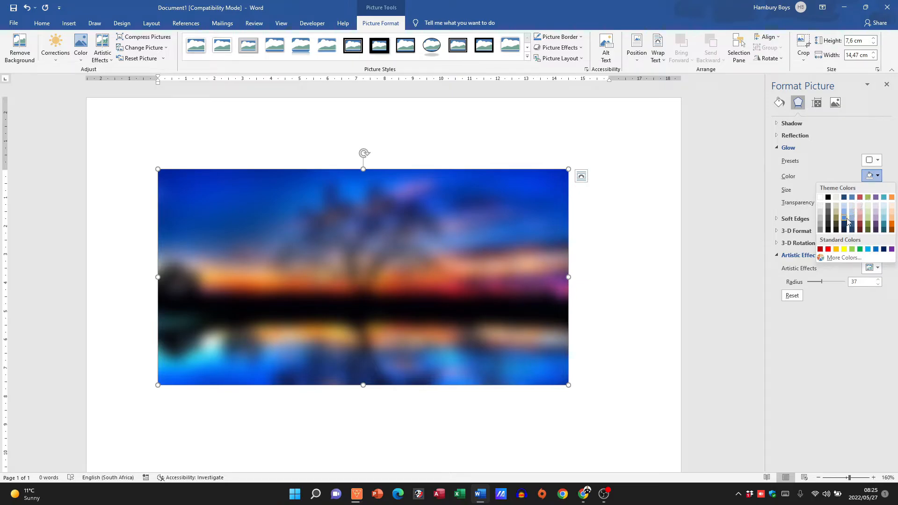
left_click(847, 222)
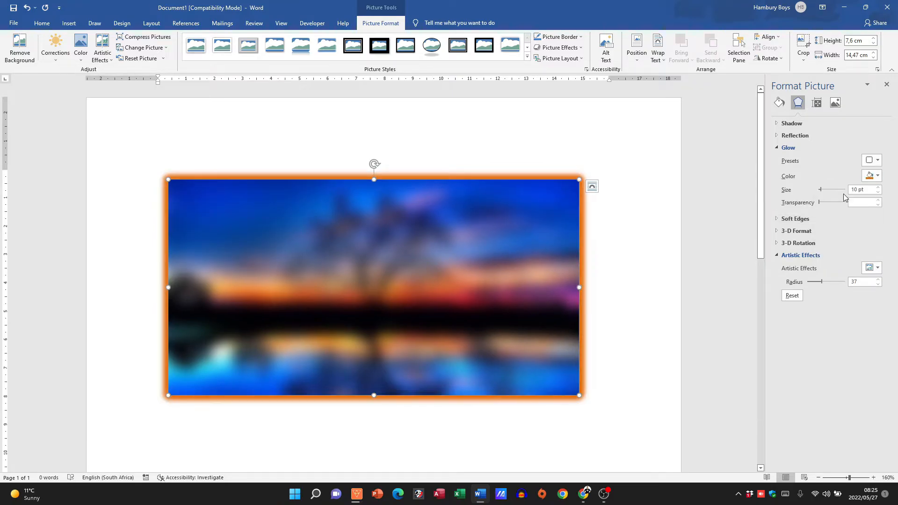
left_click(789, 147)
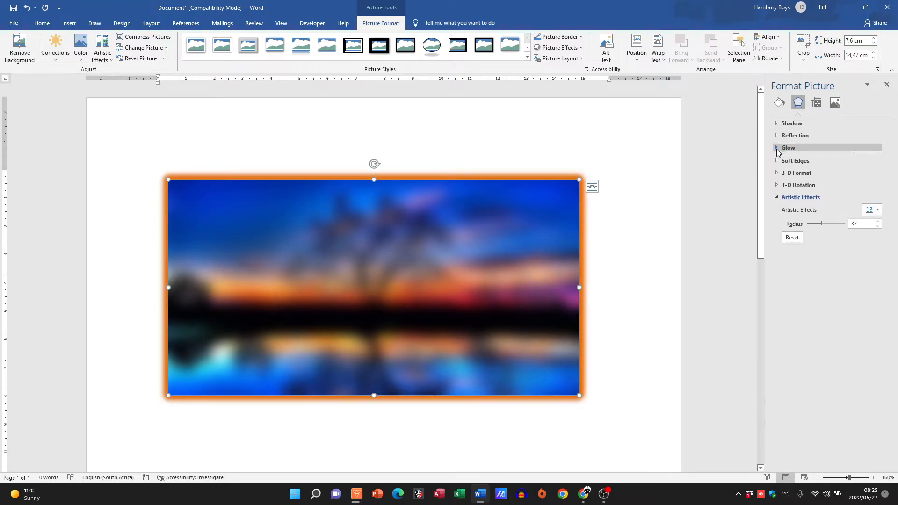
left_click(102, 46)
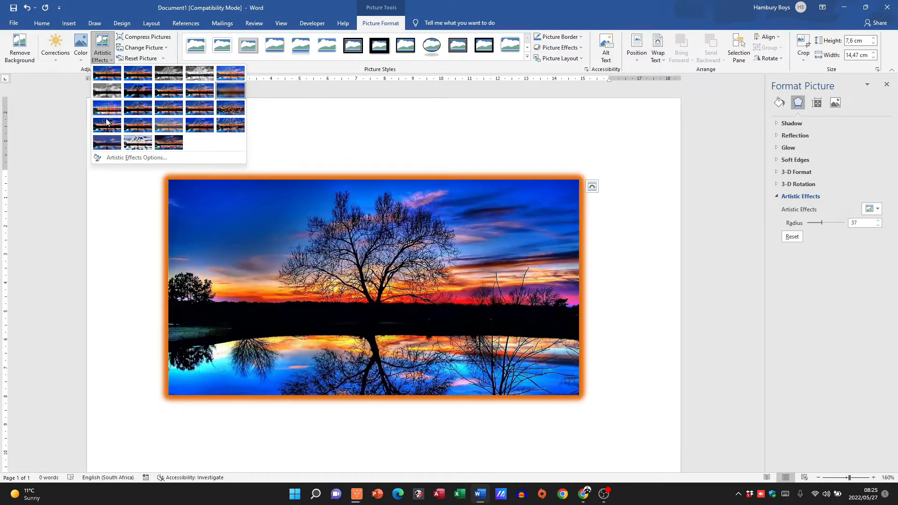
Replace the blur with the Pencil Sketch artistic effect.
left_click(107, 107)
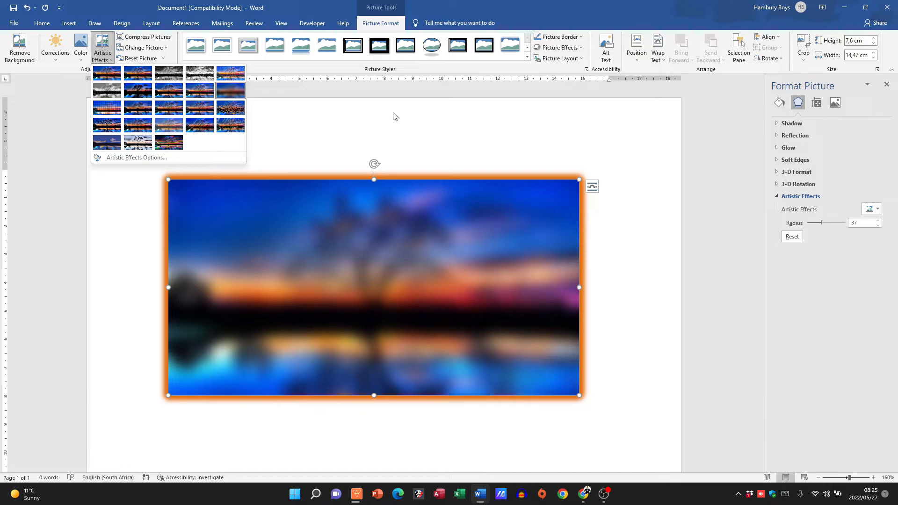
left_click(230, 73)
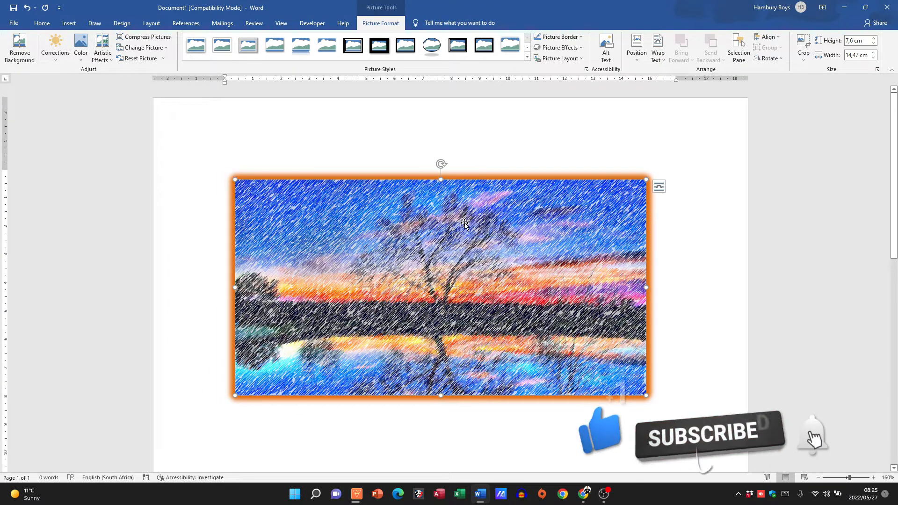
Open Format Picture from the photo's right-click menu to view pencil-sketch settings.
right_click(464, 224)
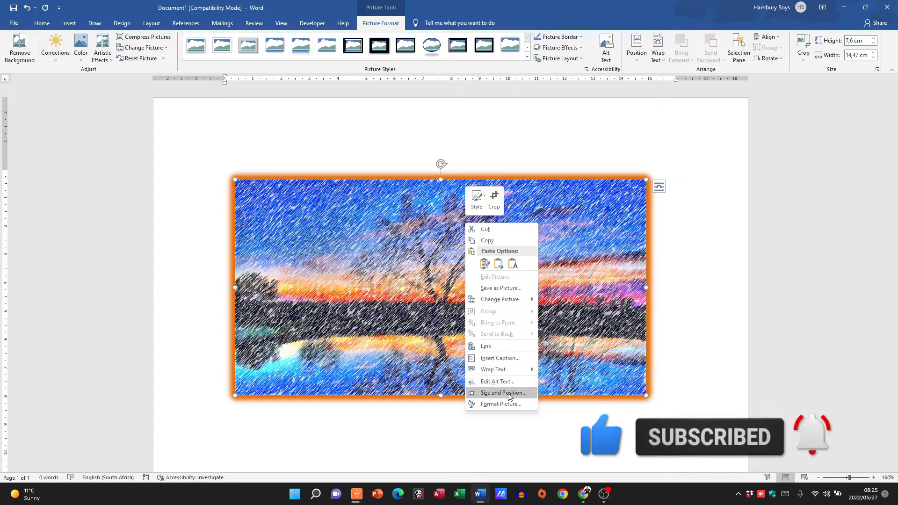
left_click(500, 404)
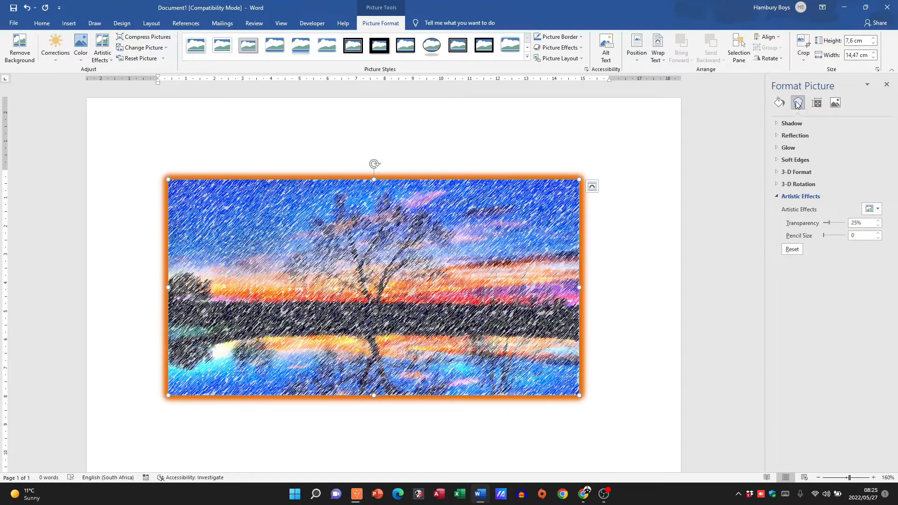